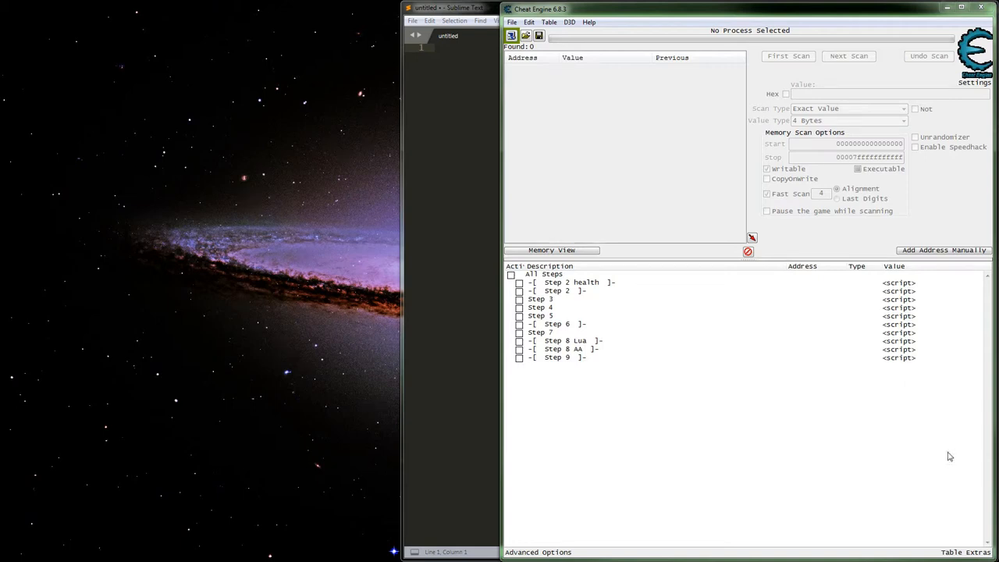
mouse_move(607, 272)
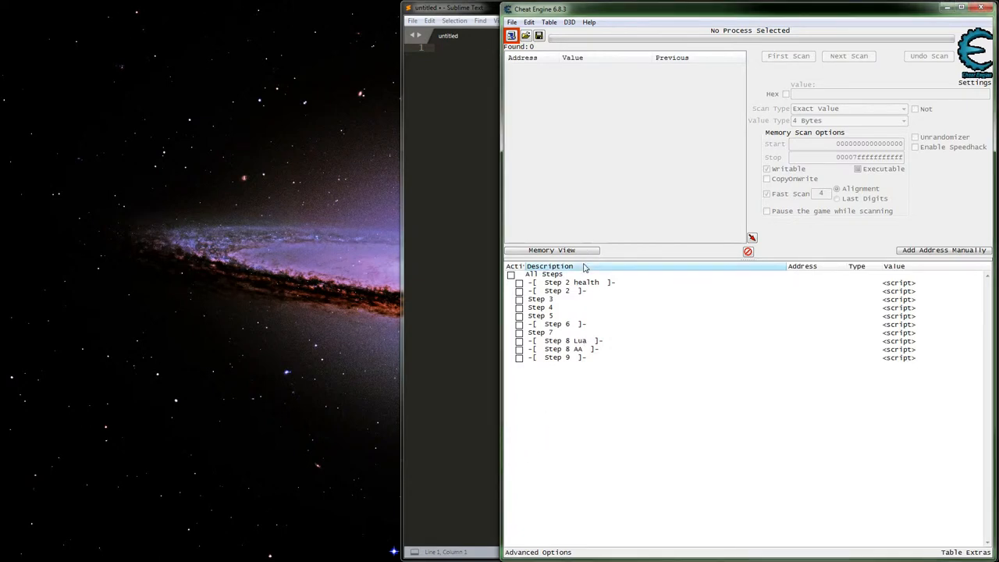
- Show that the address-list header sorts entries by description, selecting the Health entries to check order
click(549, 266)
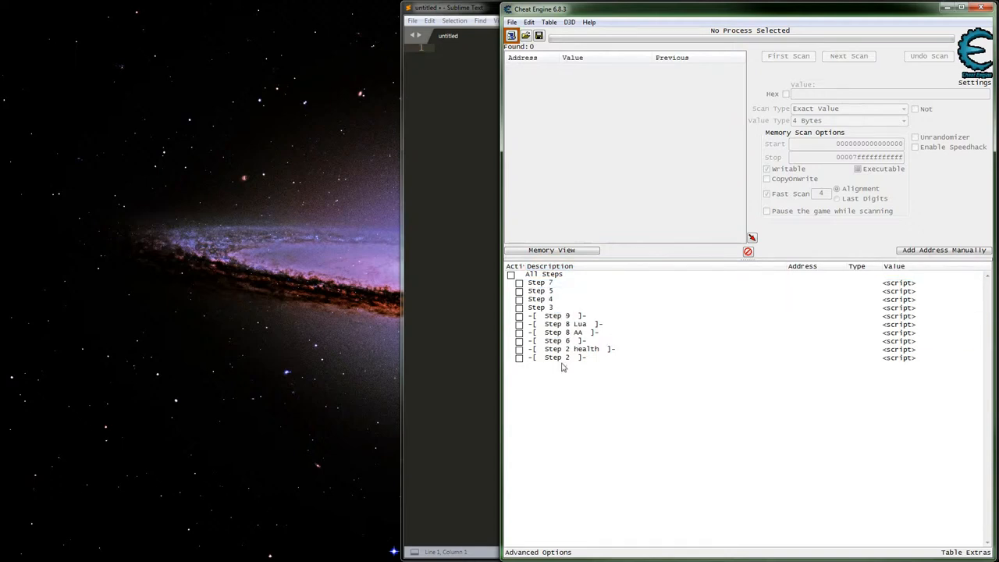
click(578, 350)
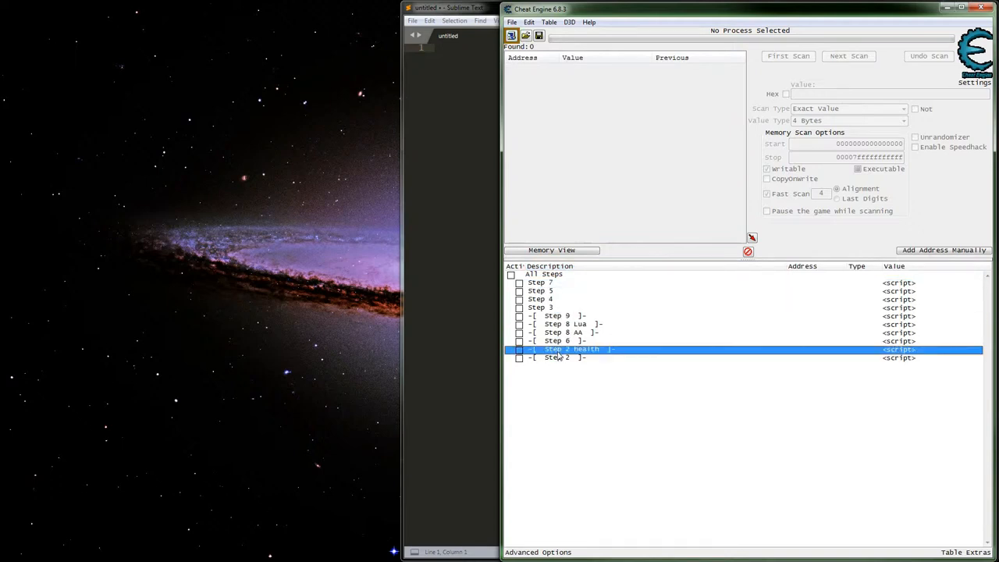
right_click(571, 349)
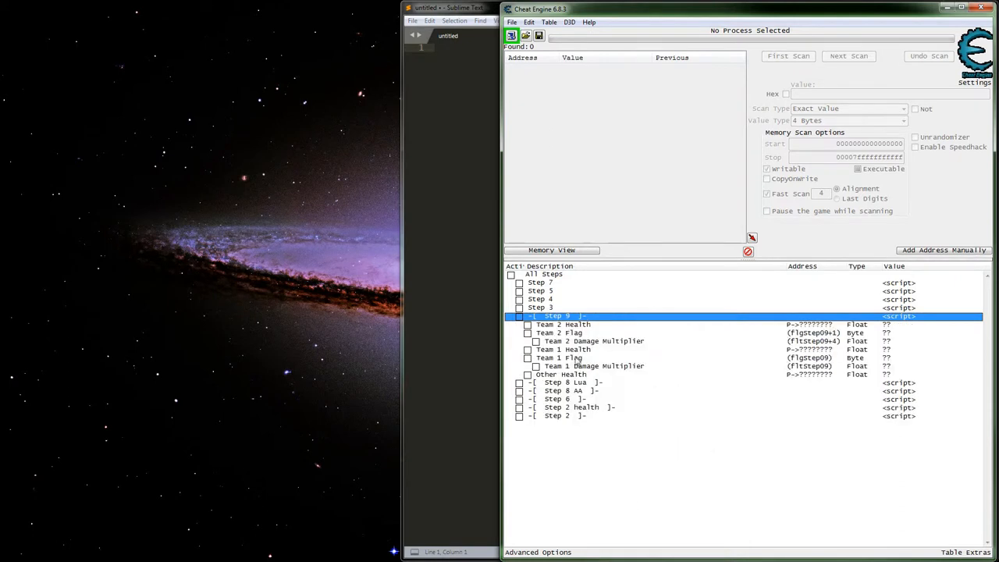
click(564, 323)
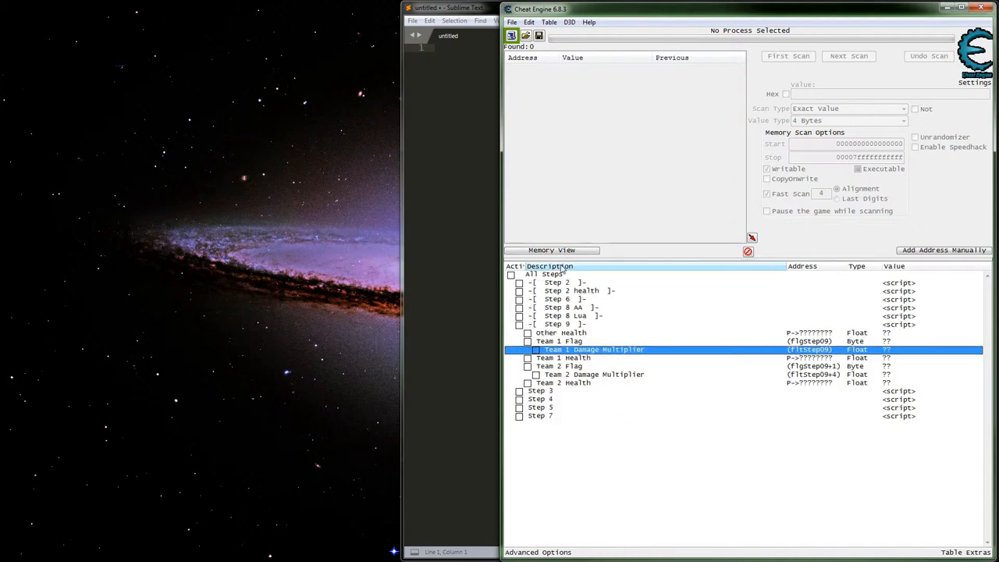
click(586, 383)
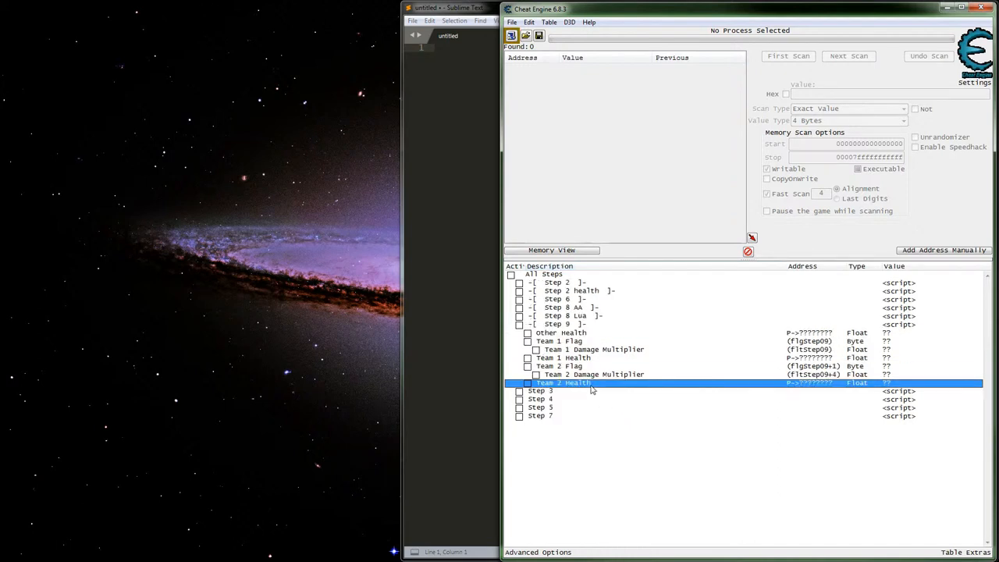
click(561, 358)
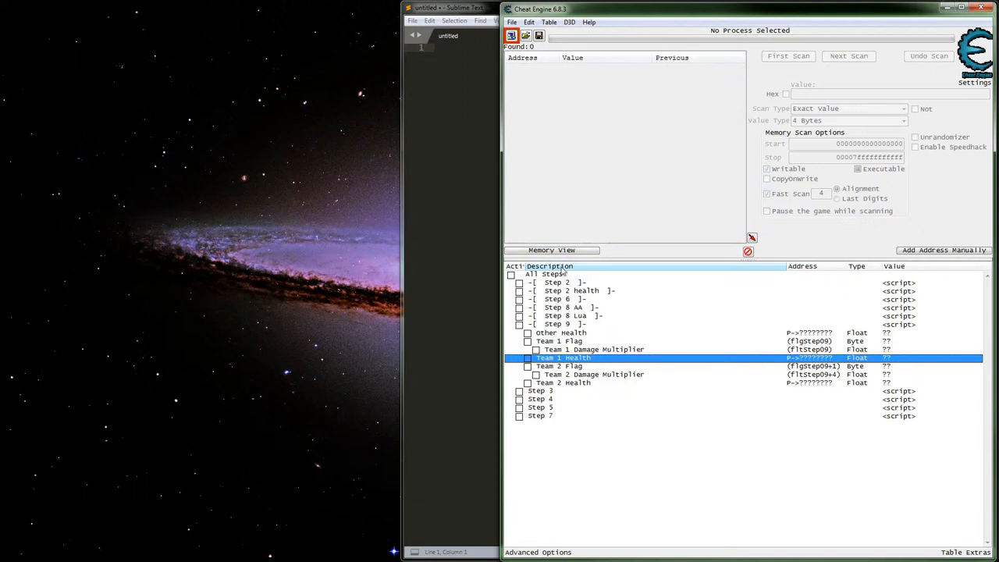
mouse_move(591, 272)
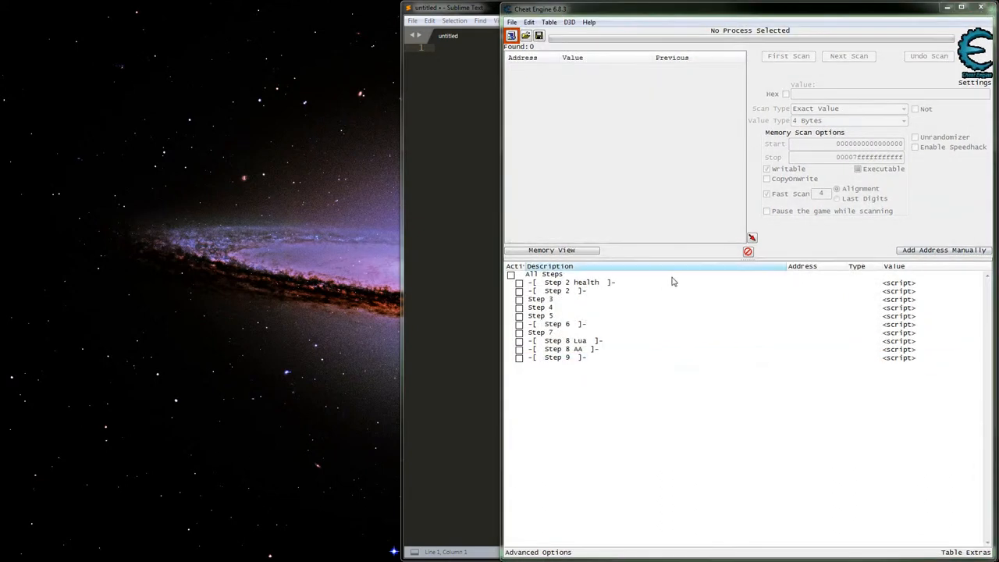
mouse_move(531, 415)
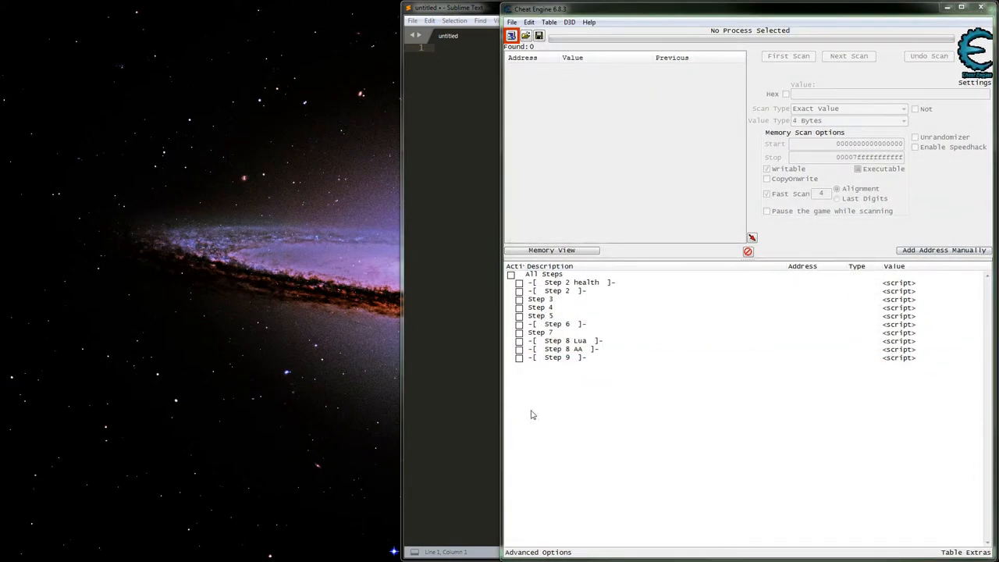
mouse_move(578, 259)
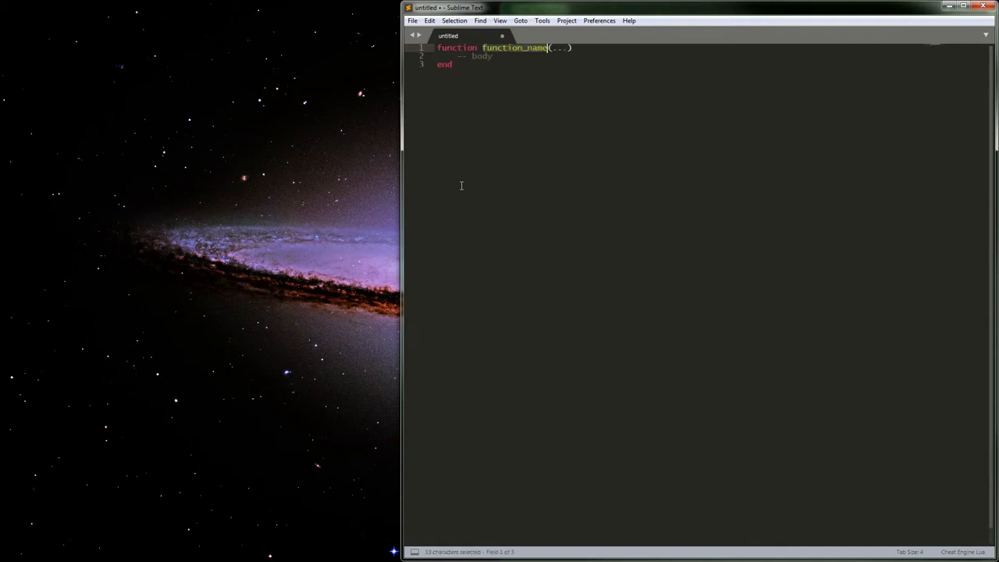
- Name the function disableHeaderSorting and clear its placeholder body comment
text(disableHeaders)
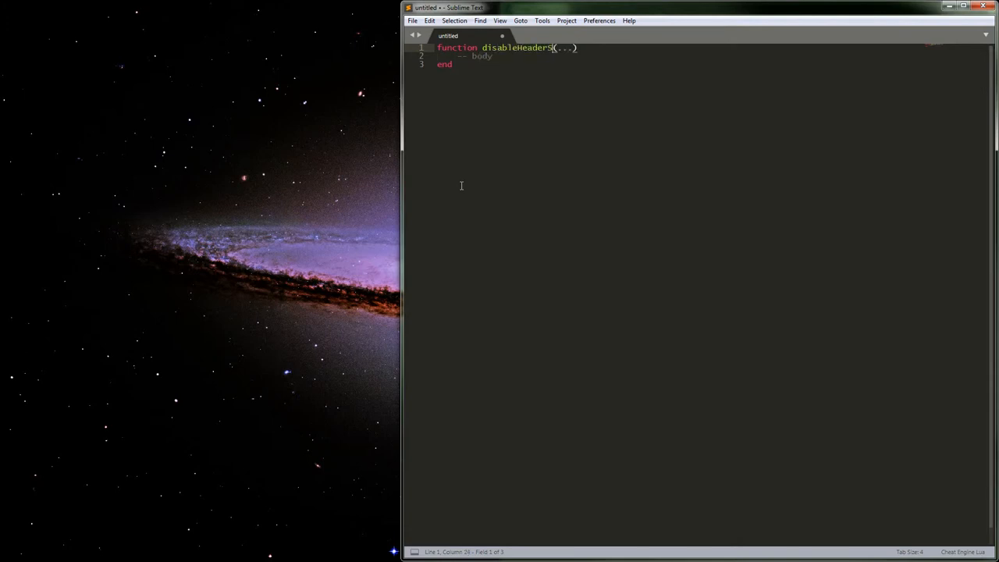
text(orting)
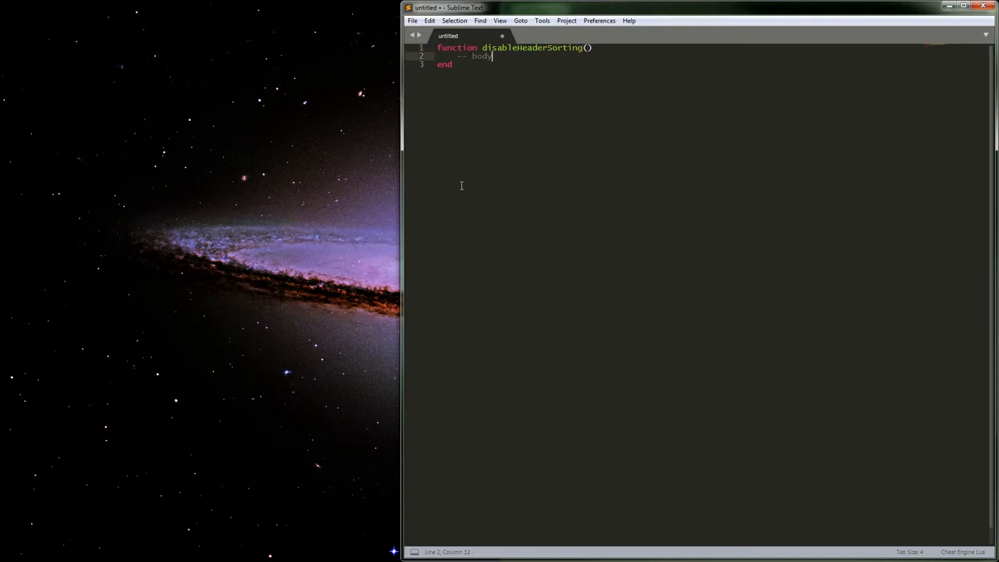
key(ctrl+shift+k)
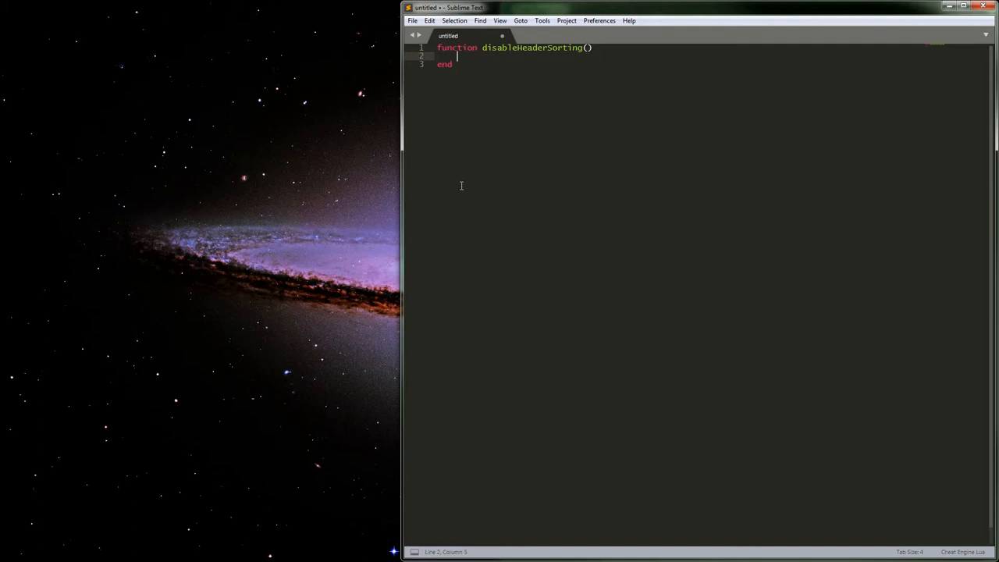
- Begin the body with 'local addressListHeader ='
text(local)
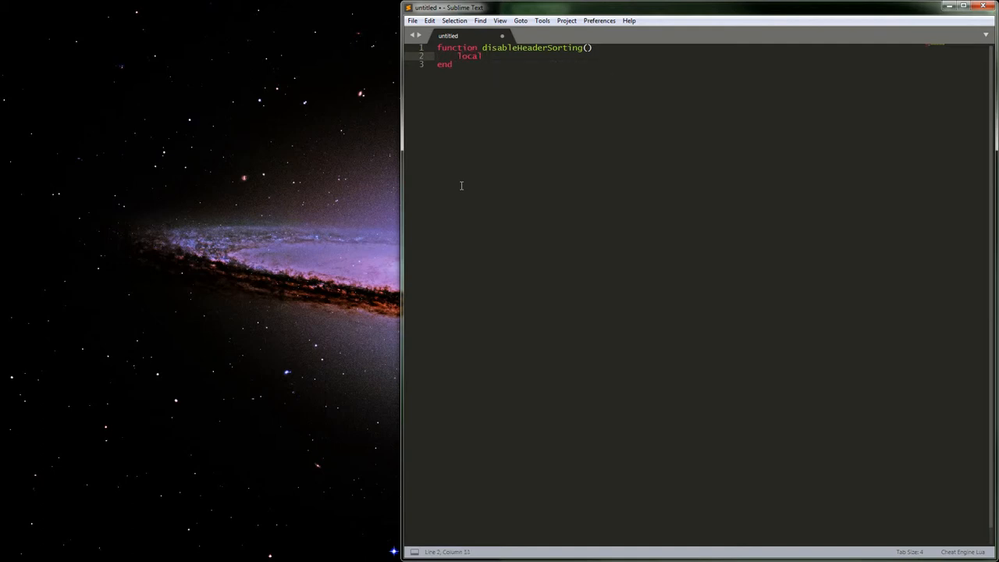
text(addressL)
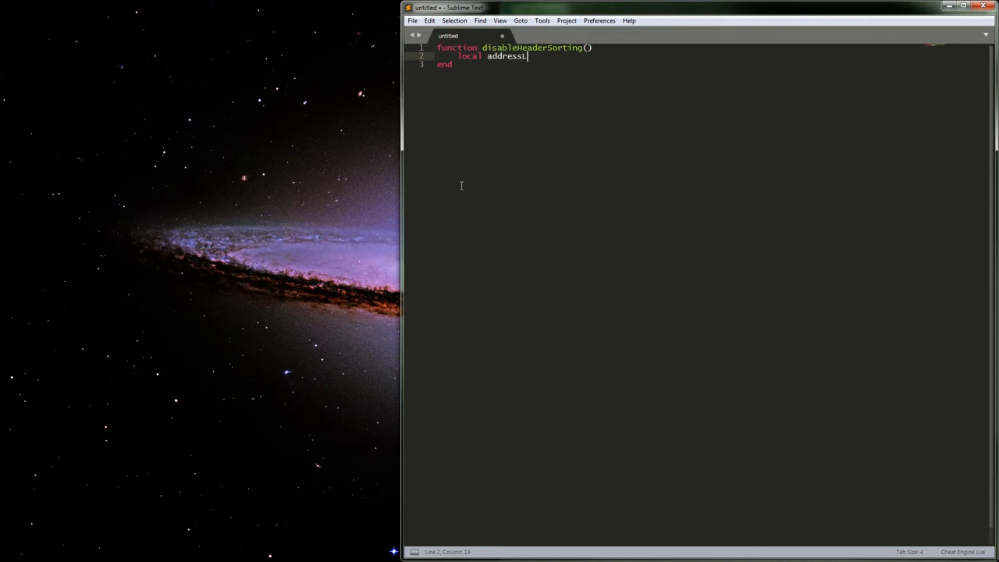
text(istHa)
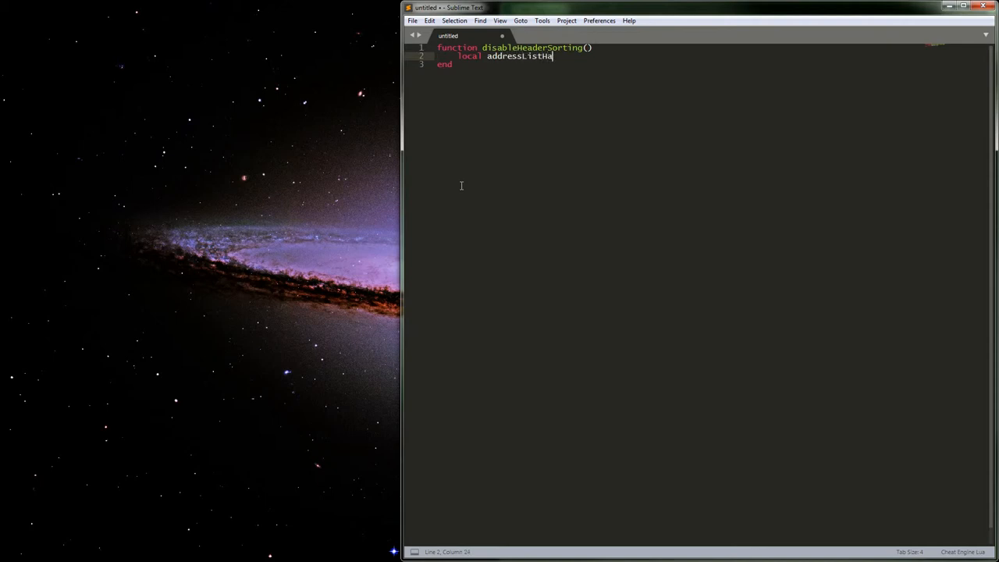
text(eder)
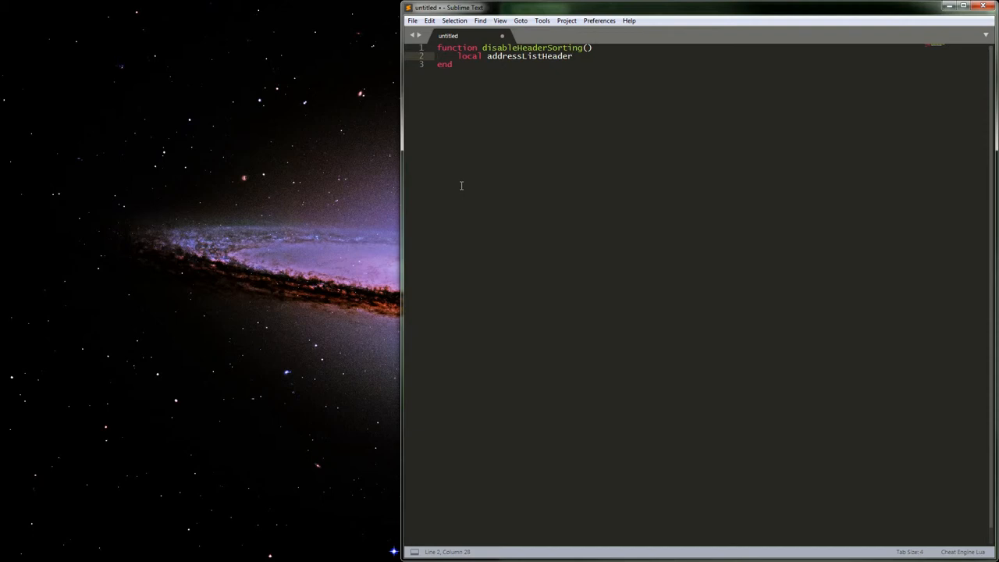
text(=)
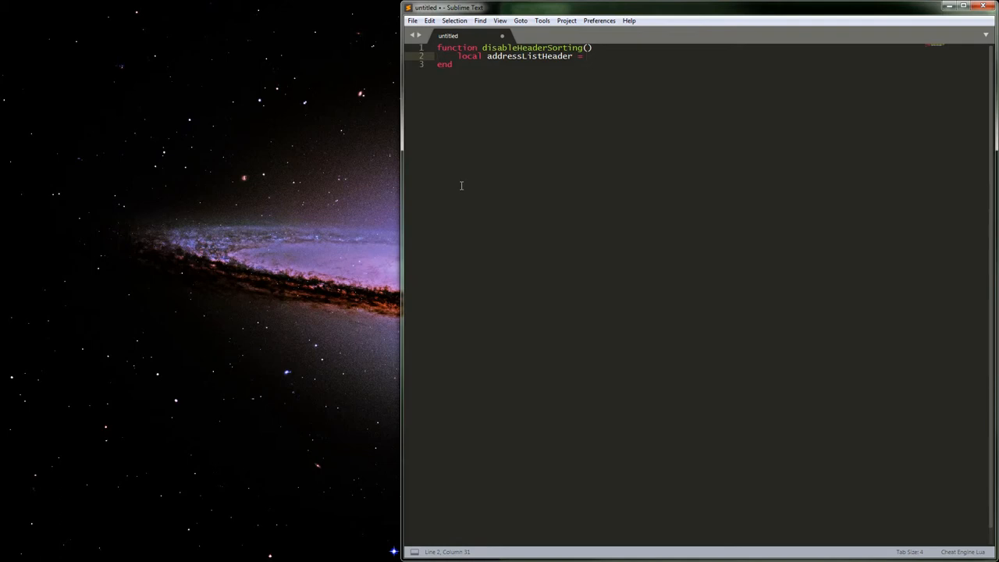
- Assign addressListHeader from component_getComponent(), fixing the mistyped name
text(compe)
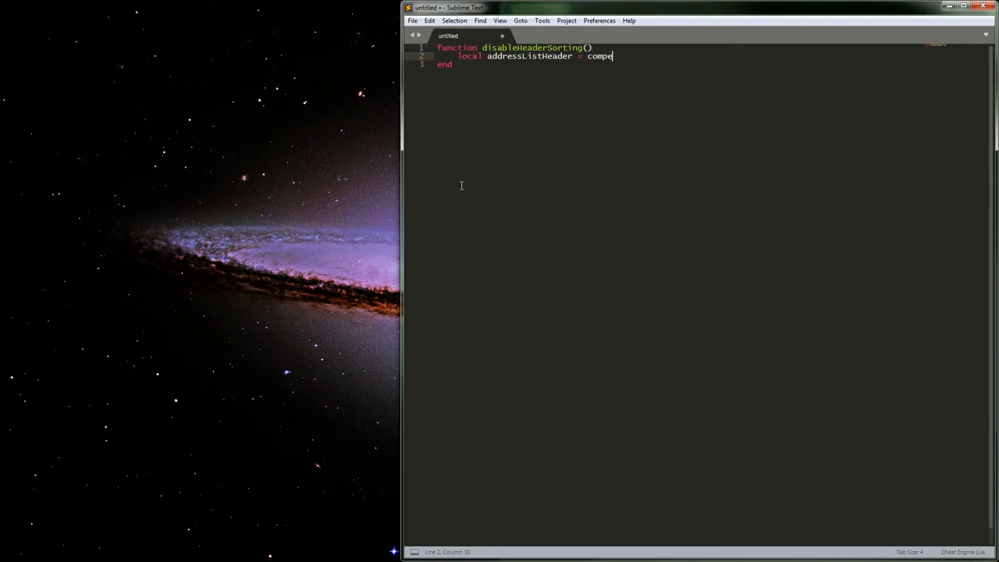
text(nt_)
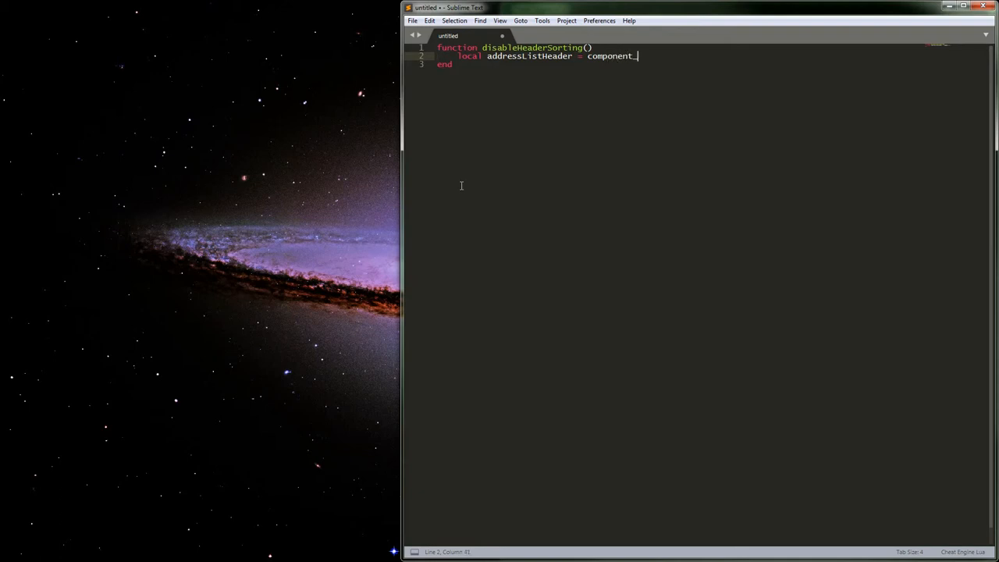
text(g)
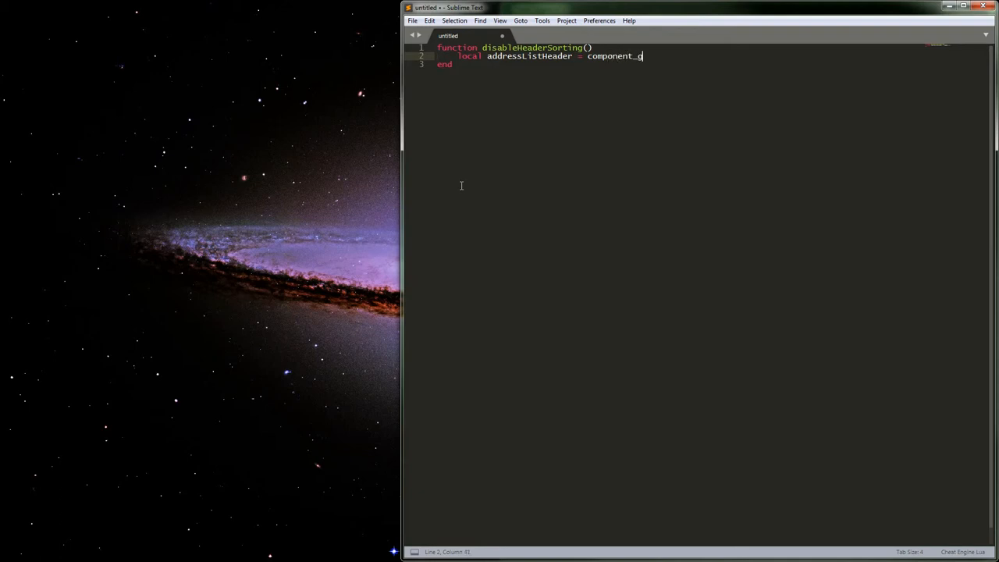
text(etCommOn)
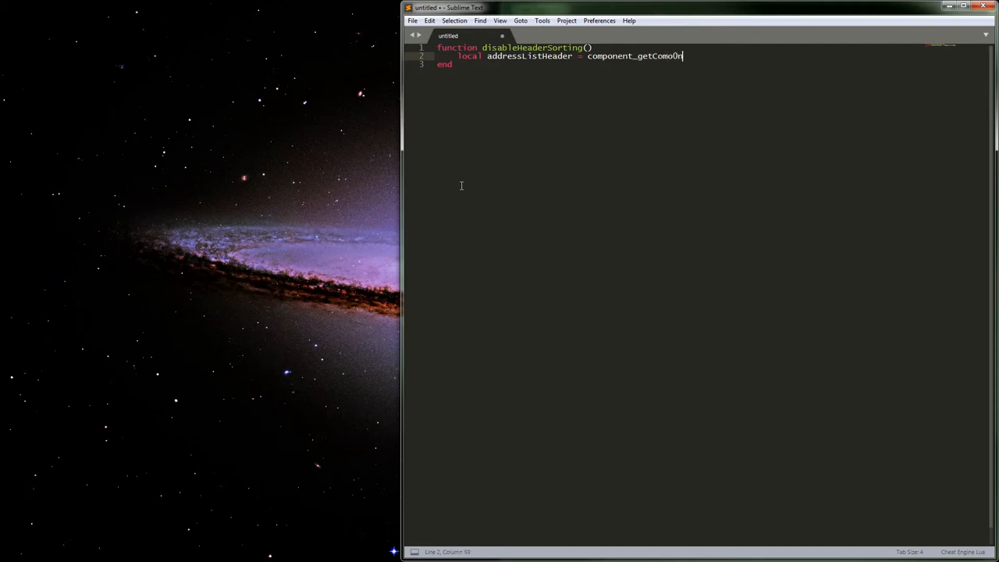
key(backspace)
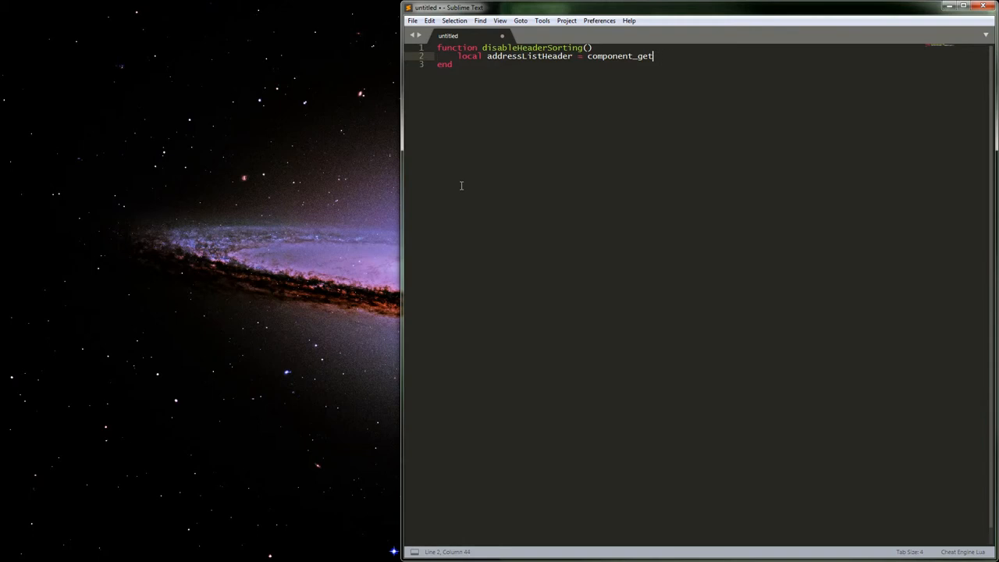
text(Comon)
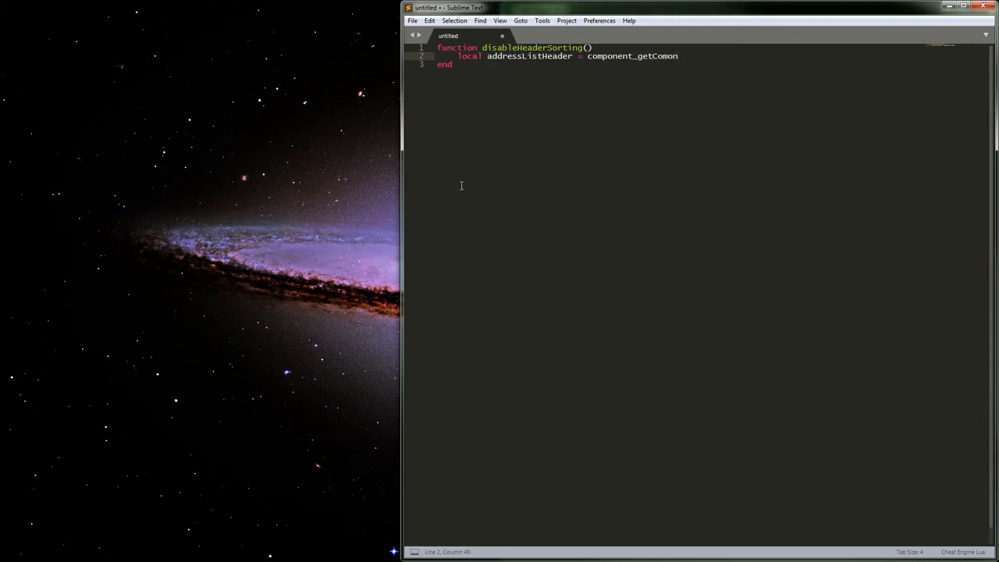
text(ent)
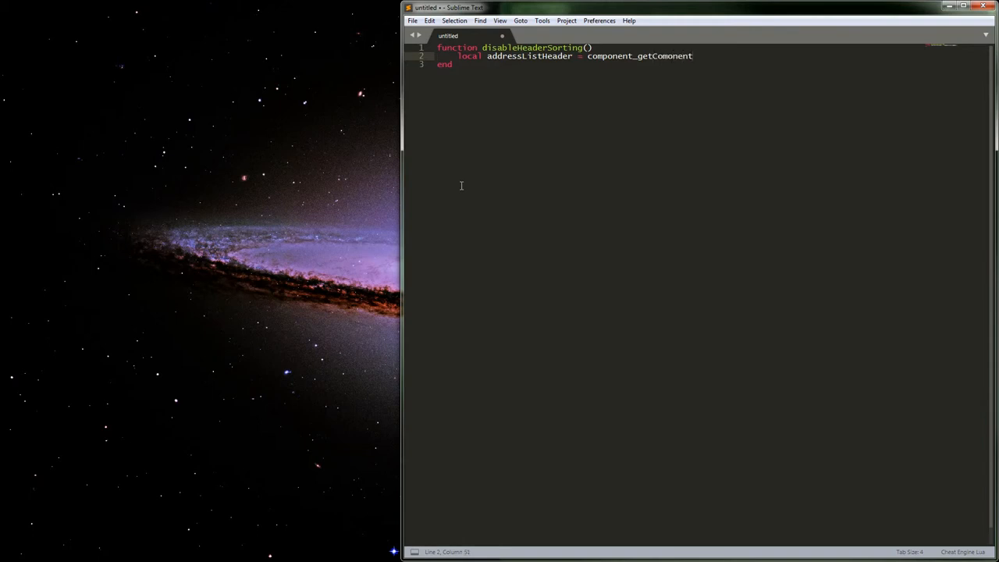
text(())
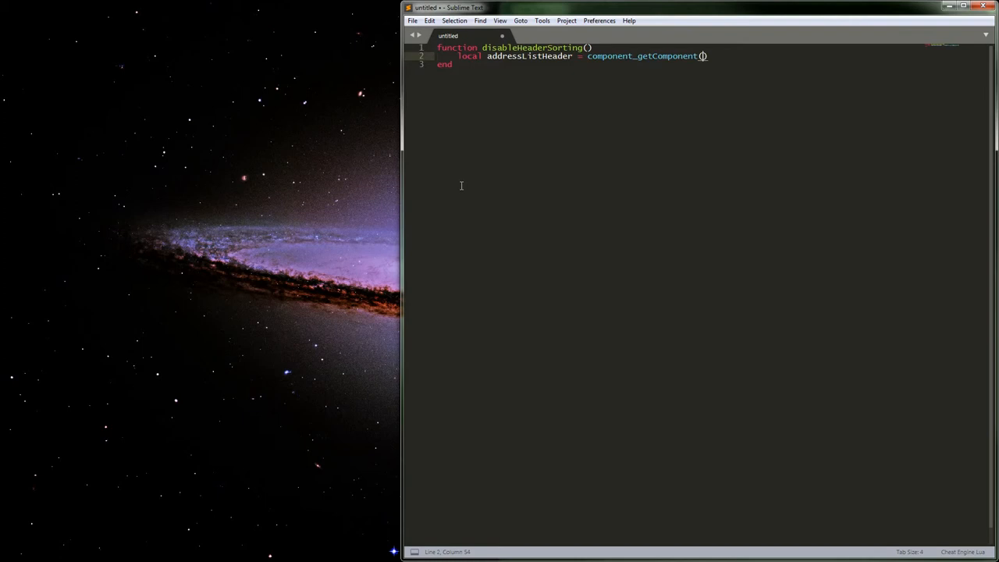
- Fill the call's arguments as (AddressList, 1)
text(Ad)
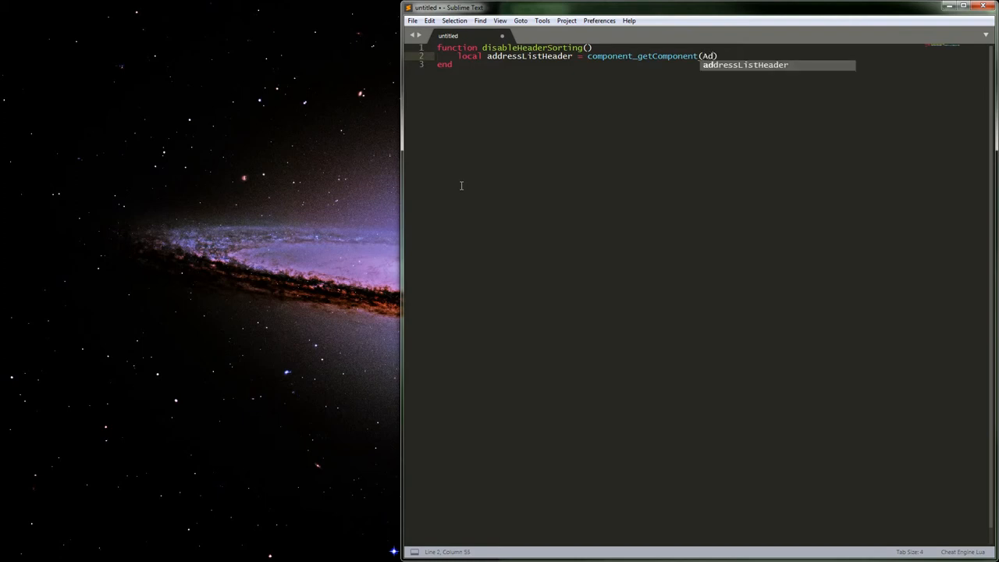
text(dressList,)
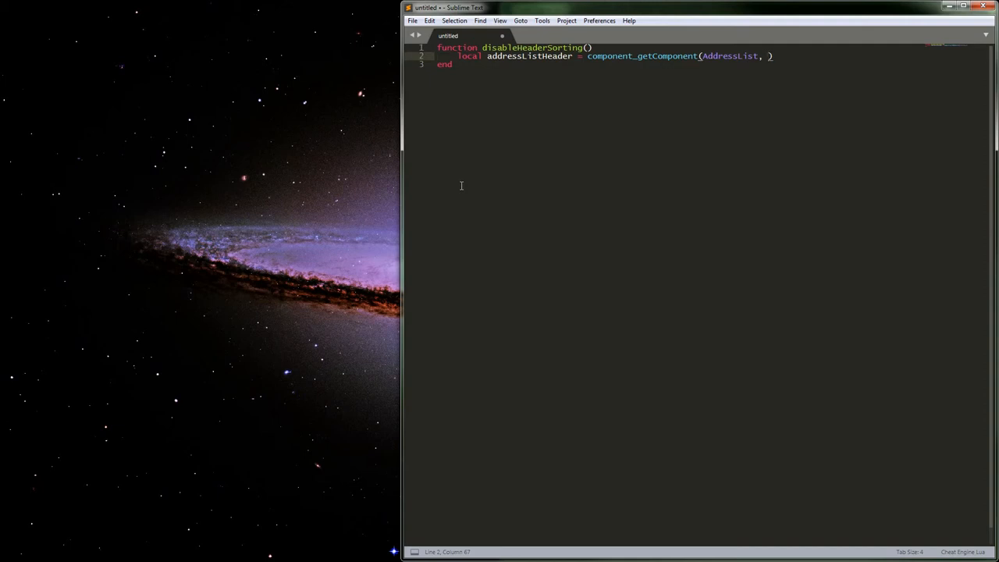
text(1)
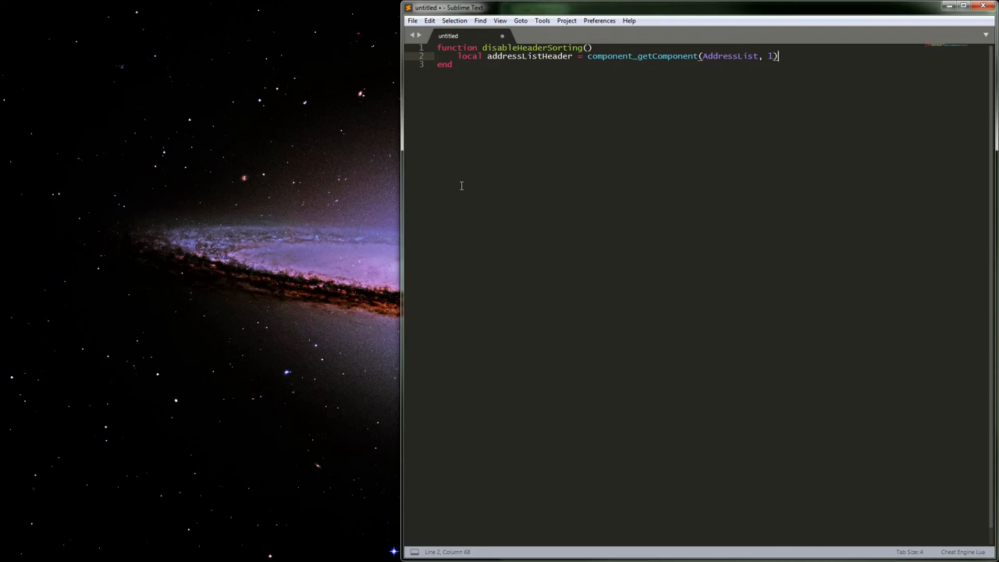
key(Backspace)
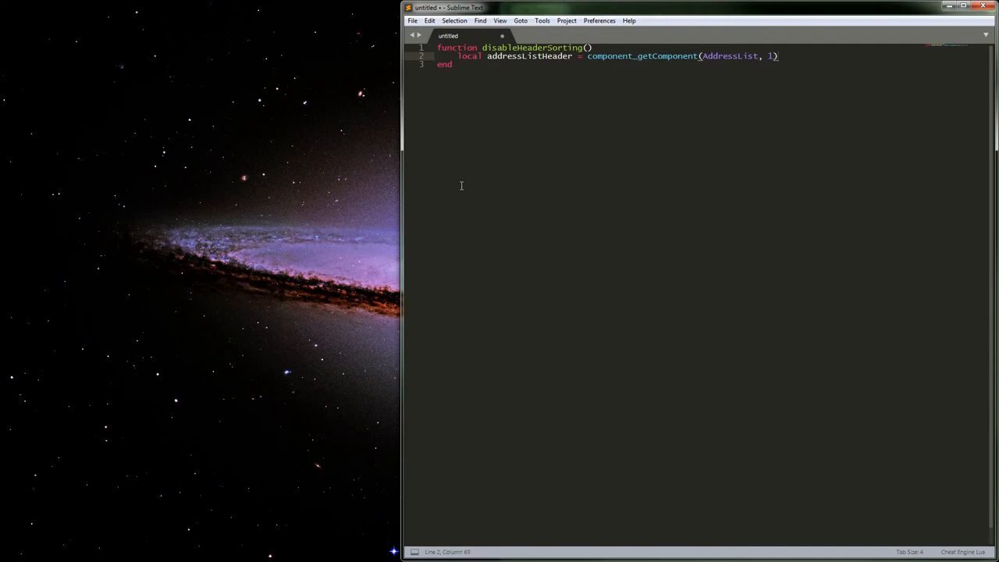
- Add 'addressListHeader.OnSectionClick = nil' and select the whole function for copying
text(addressListHeader.)
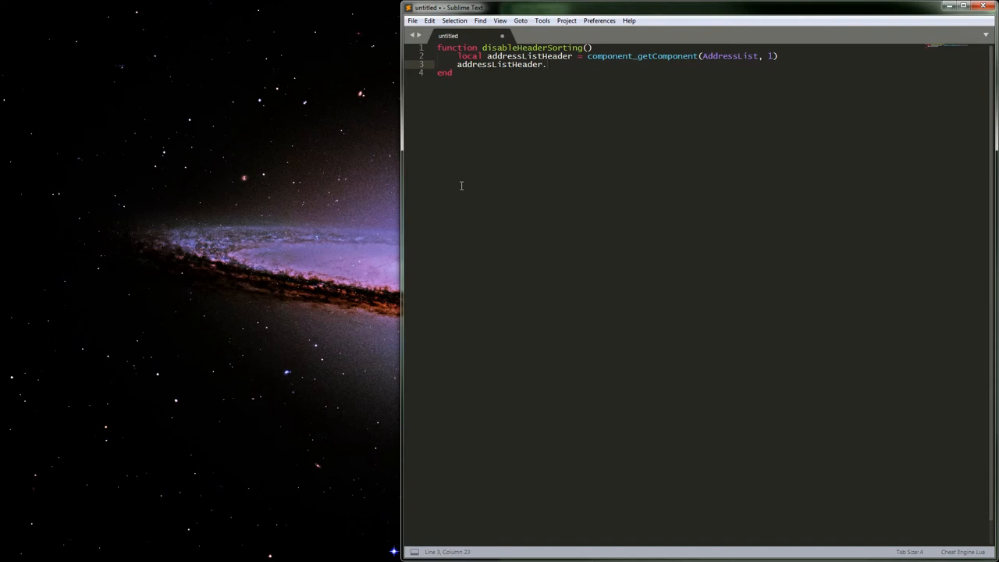
text(OnS)
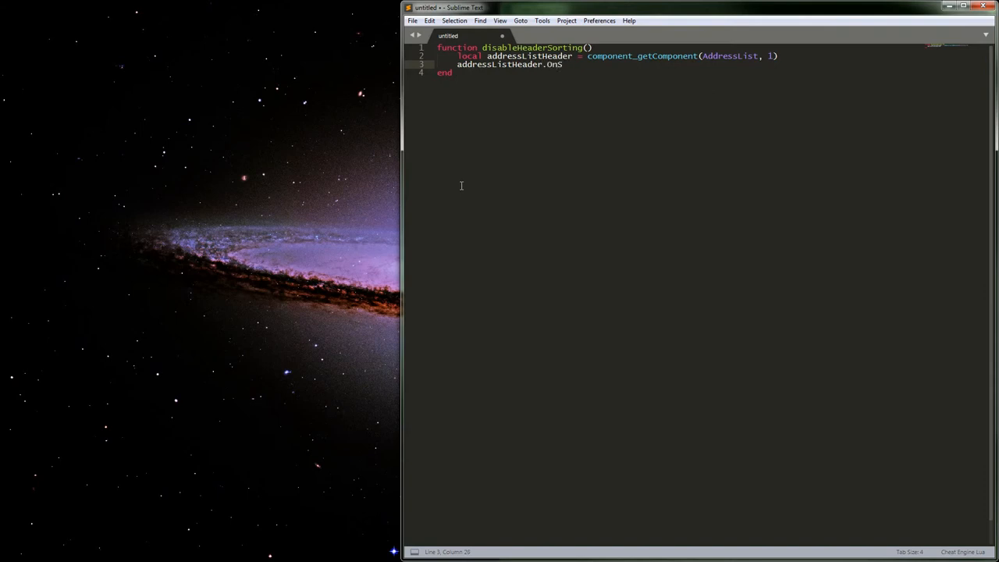
text(ection)
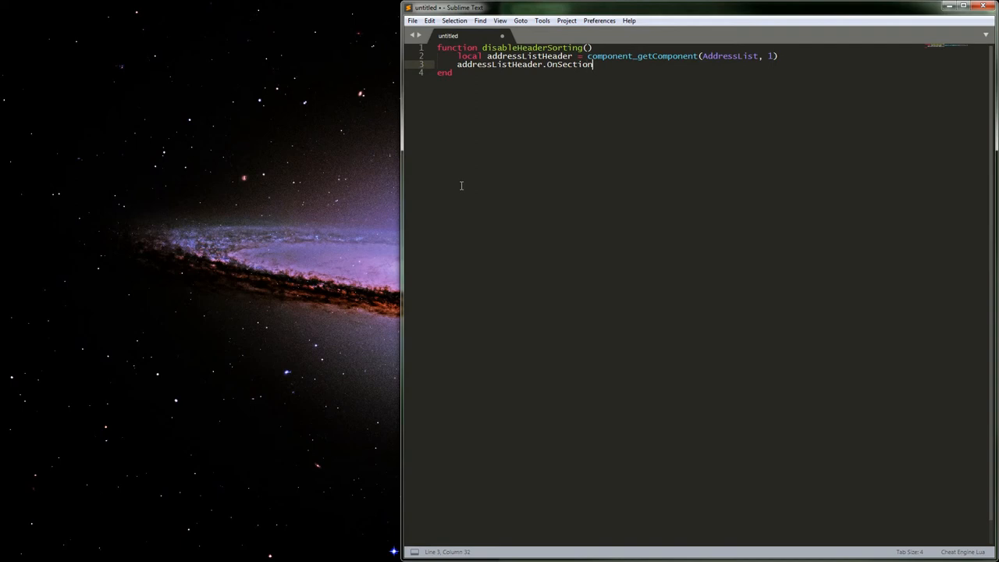
text(Click)
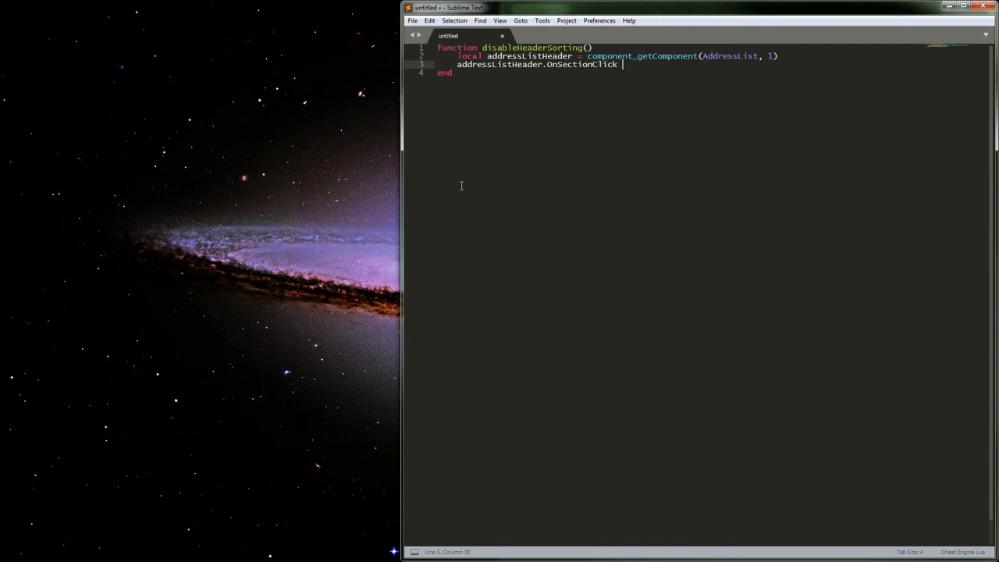
text(= nil)
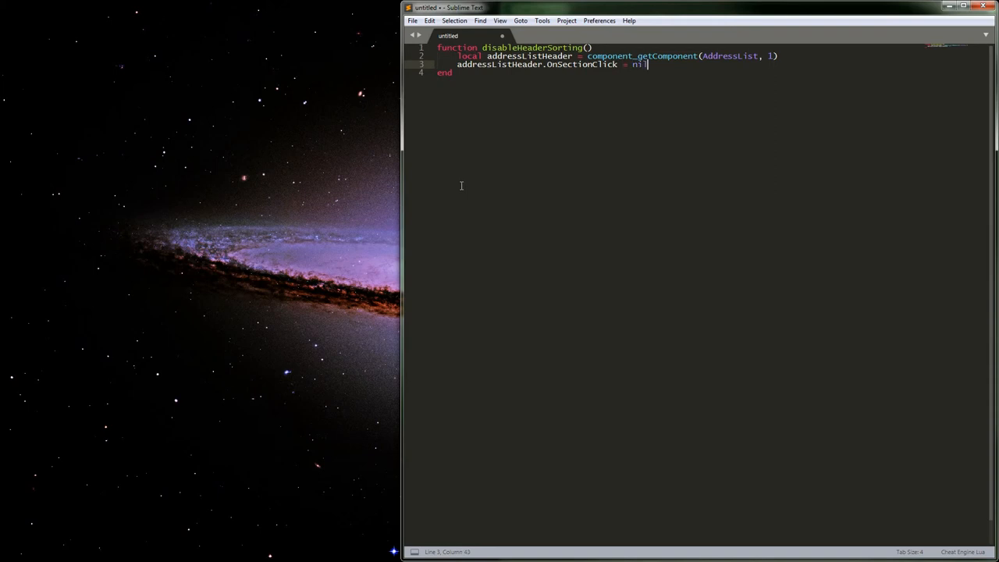
key(ctrl+a)
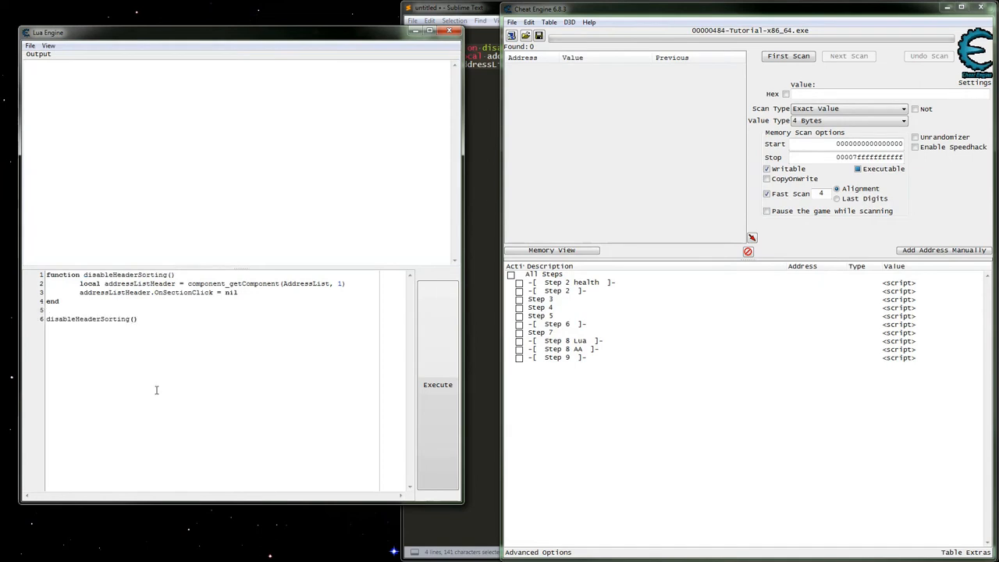
- Execute disableHeaderSorting() in the Lua Engine and confirm the header no longer sorts the list
click(437, 384)
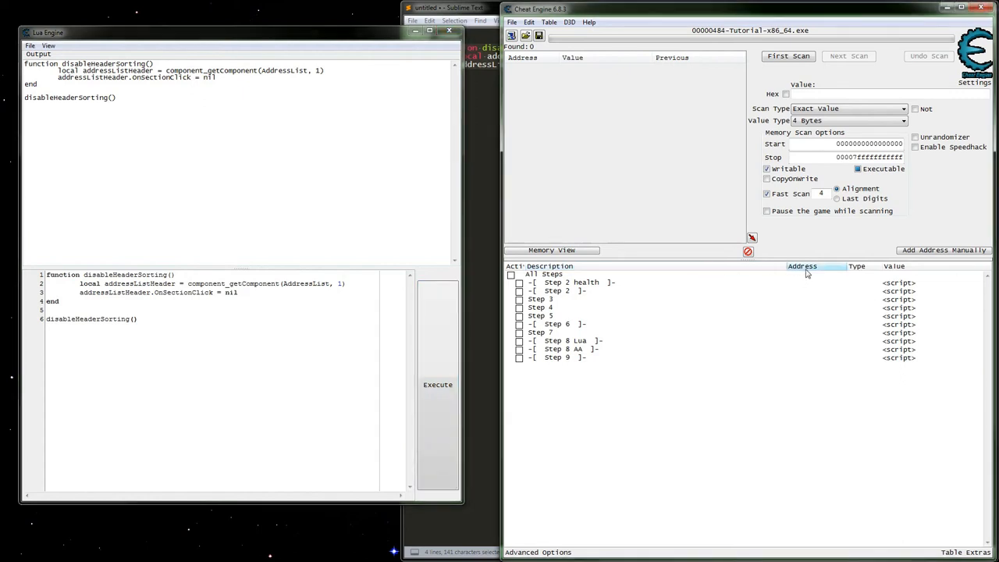
mouse_move(834, 358)
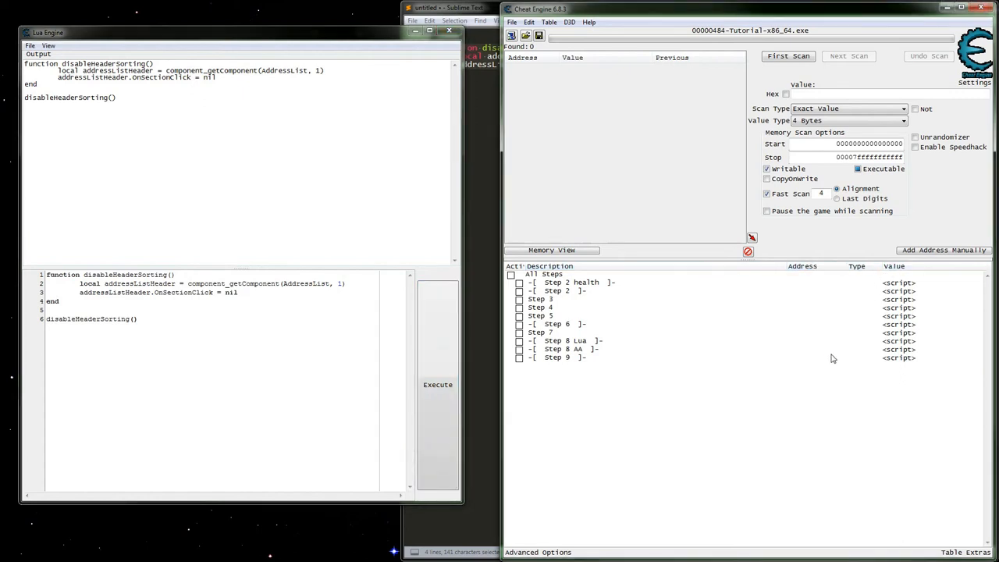
click(541, 306)
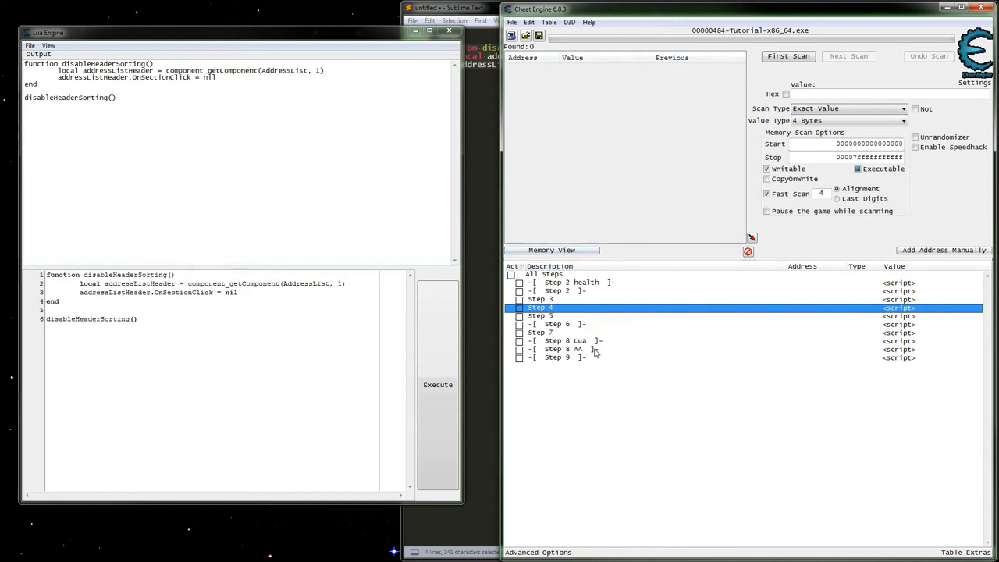
click(563, 283)
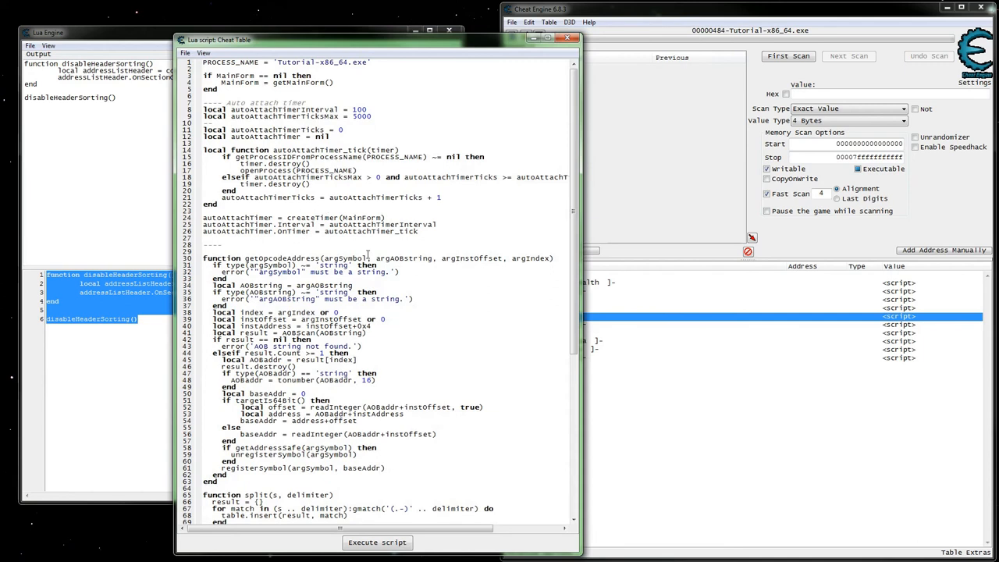
- Place the function and its disableHeaderSorting() call in the cheat table's Lua script after the auto-attach code
scroll(down, 3)
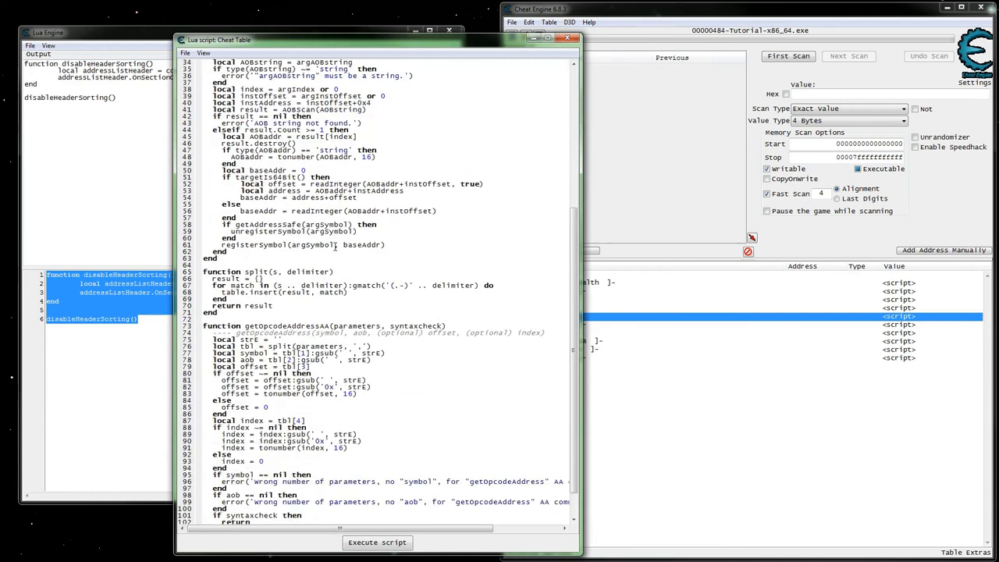
scroll(up, 3)
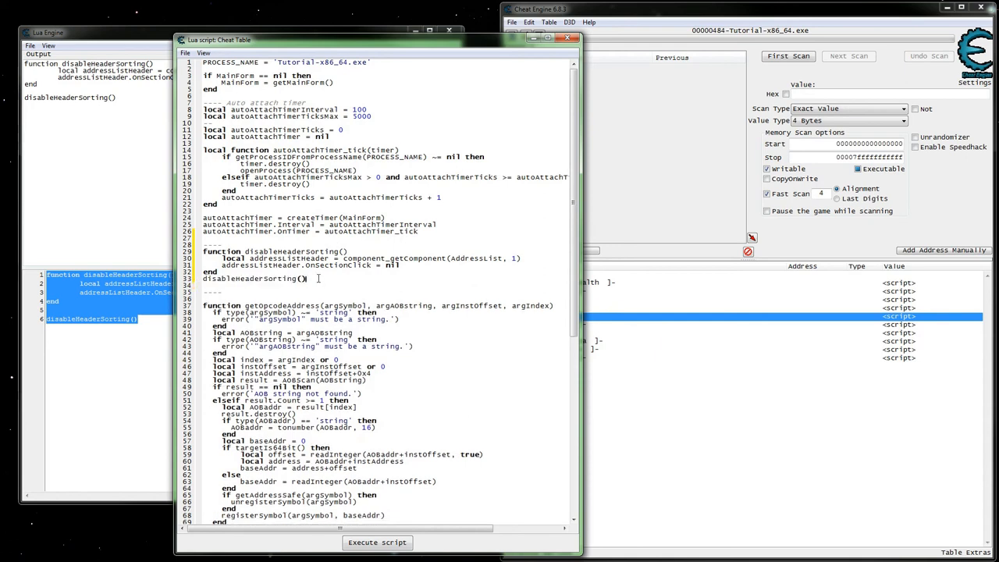
double_click(247, 278)
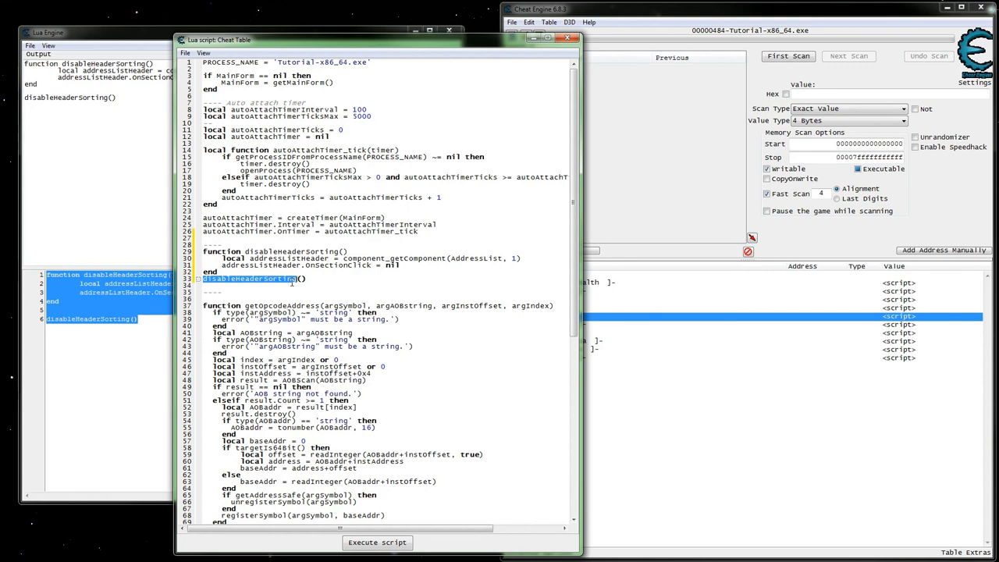